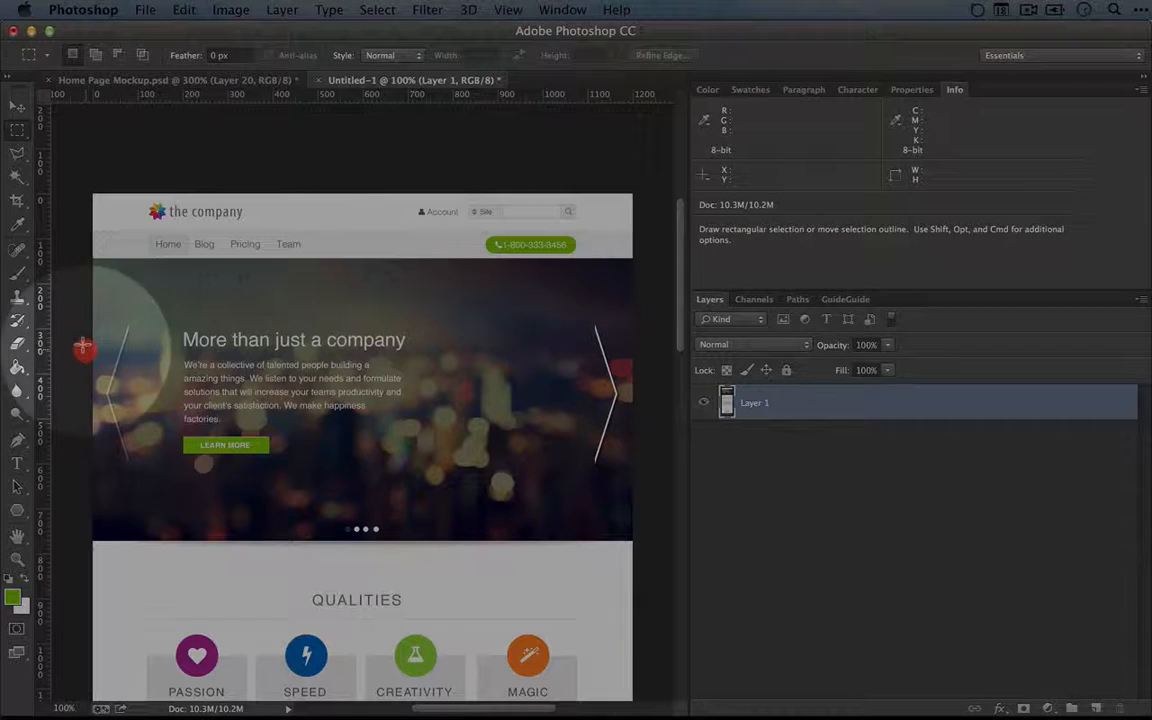
- Measure the ~191 px gap from the slide's left edge to the hero text, then leave Photoshop
{"action": "left_click_drag", "start_coordinate": [84, 350], "coordinate": [172, 404]}
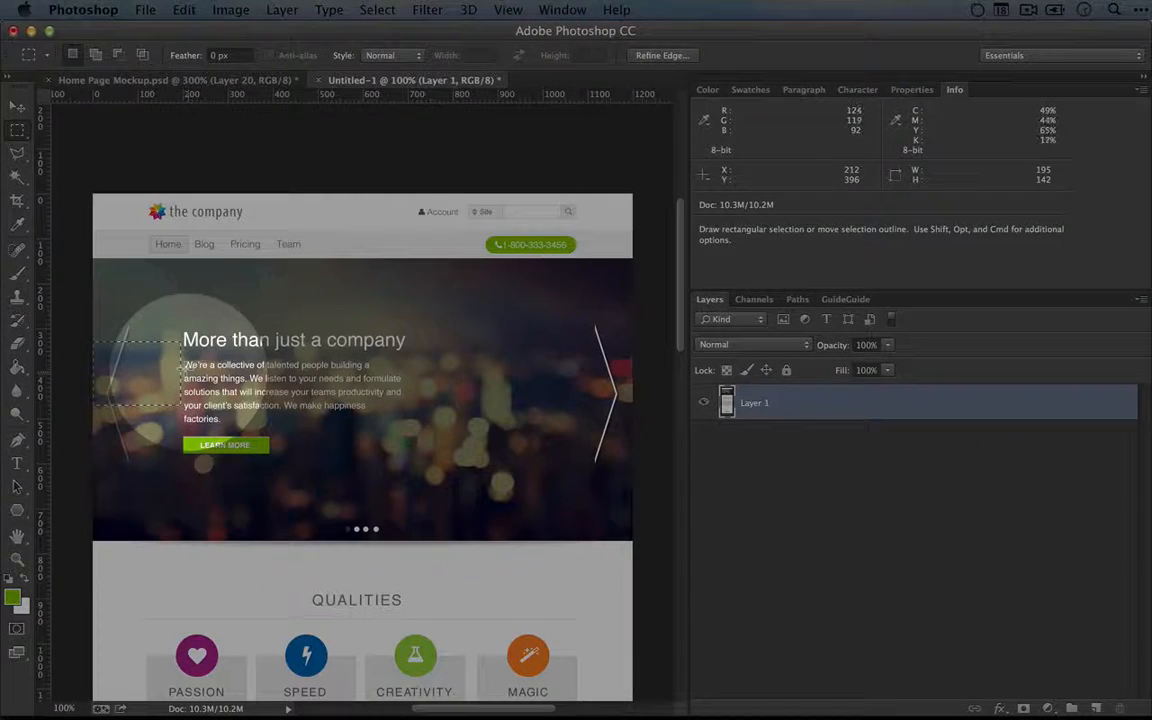
{"action": "key", "text": "cmd+tab"}
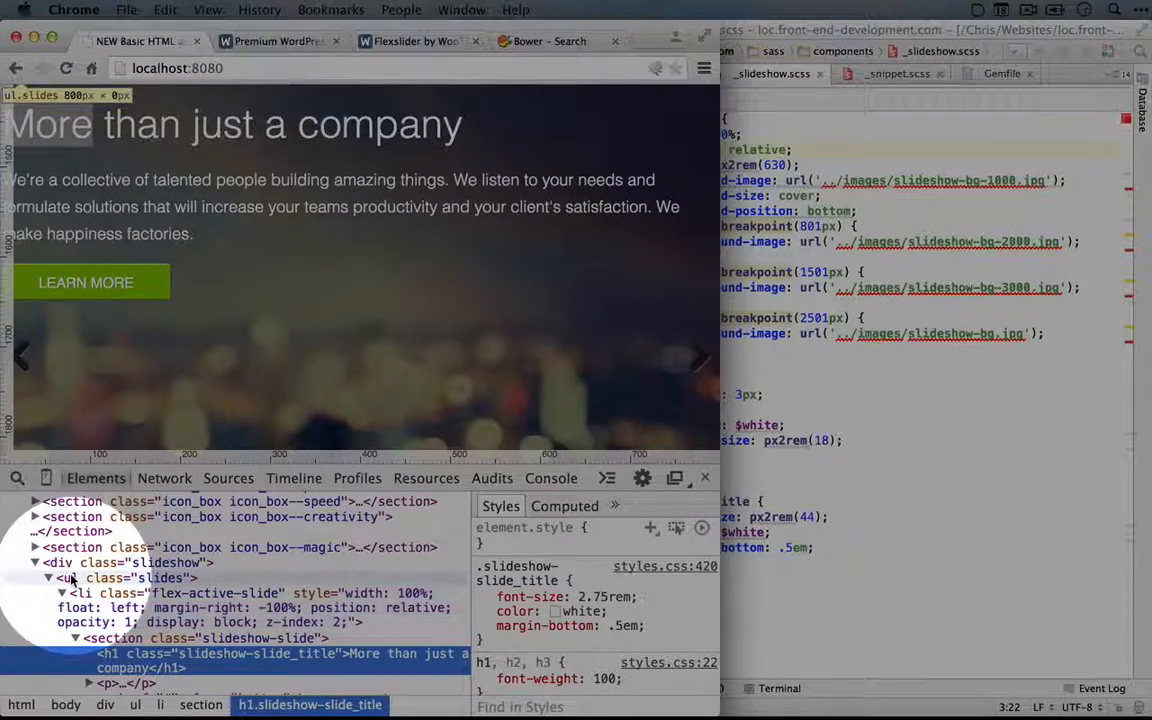
{"action": "mouse_move", "coordinate": [82, 592]}
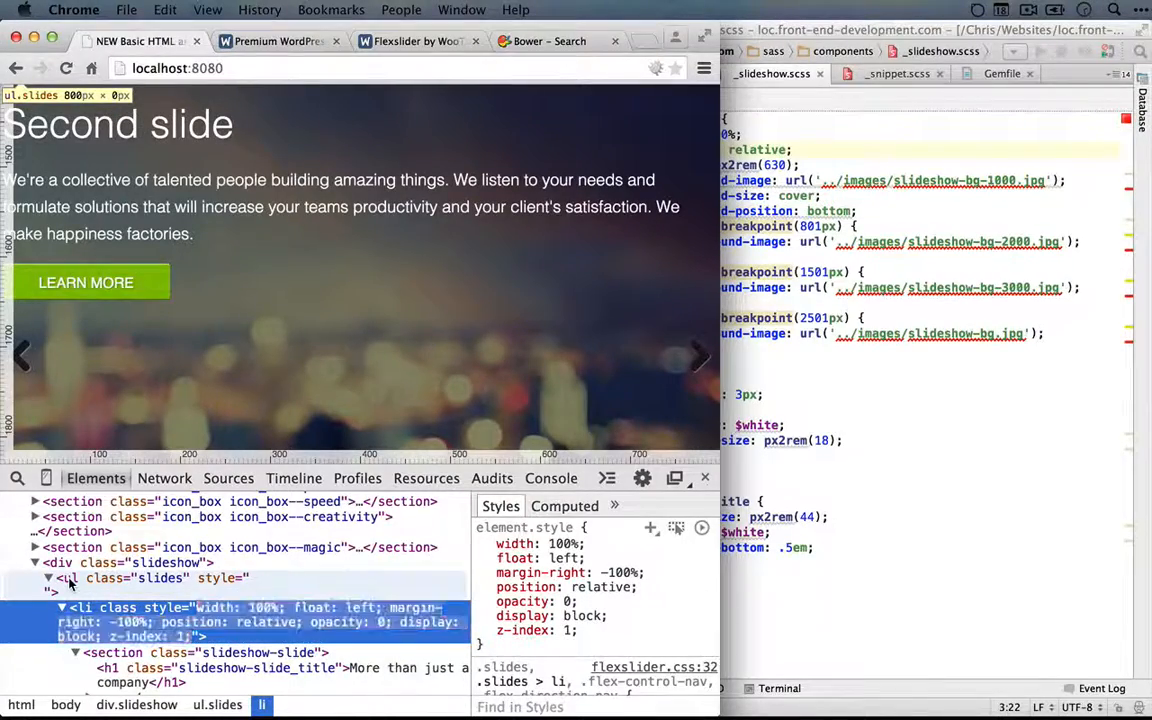
- Select the ul.slides element in DevTools to style its left padding inline
{"action": "left_click", "coordinate": [68, 578]}
{"action": "type", "text": "padding-lef"}
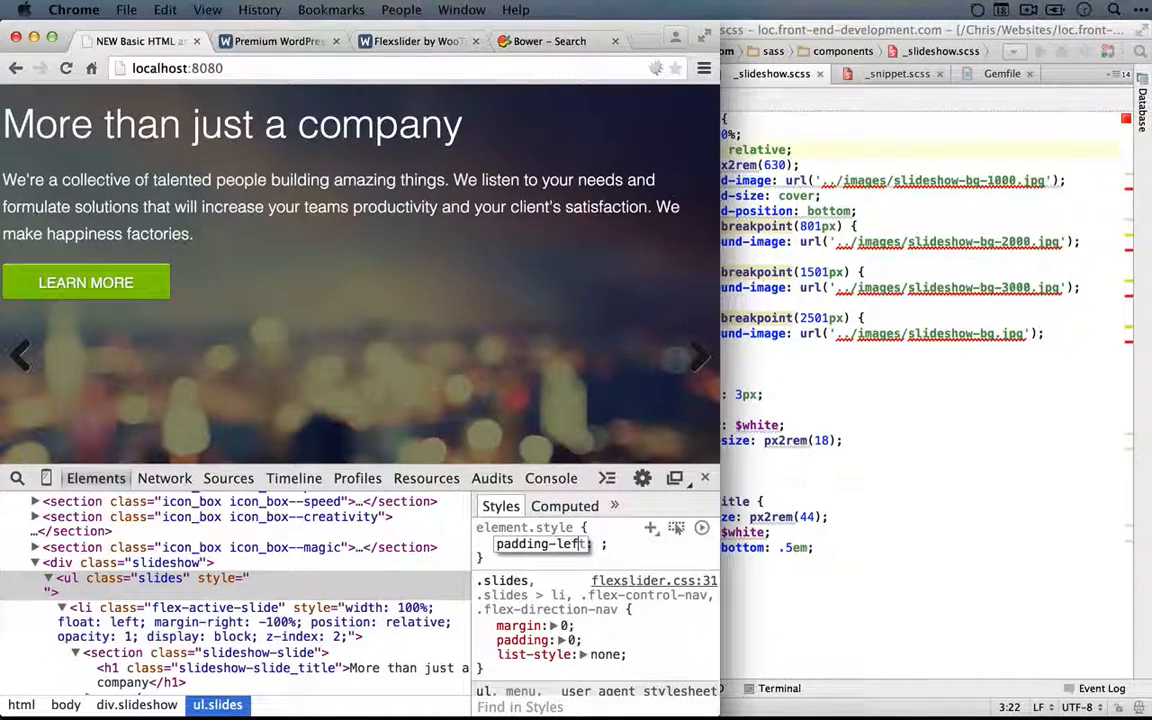
{"action": "type", "text": "190px"}
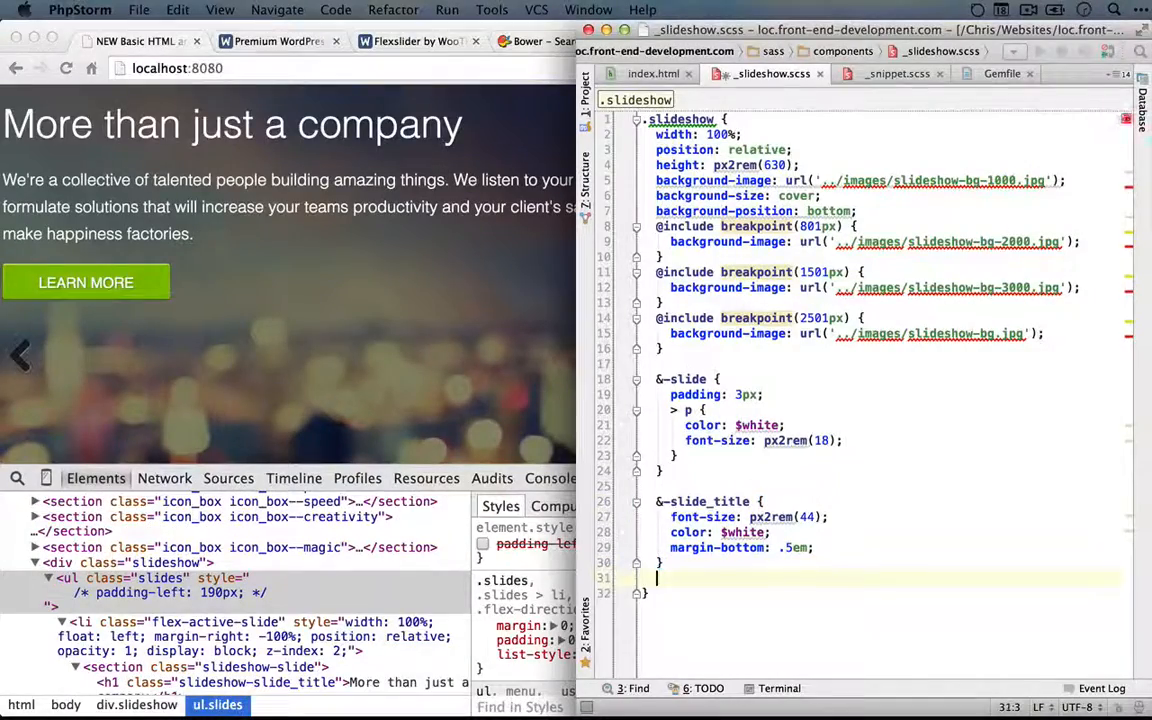
- Begin a nested .slides > li rule with a padding property via autocomplete
{"action": "type", "text": ".slides >"}
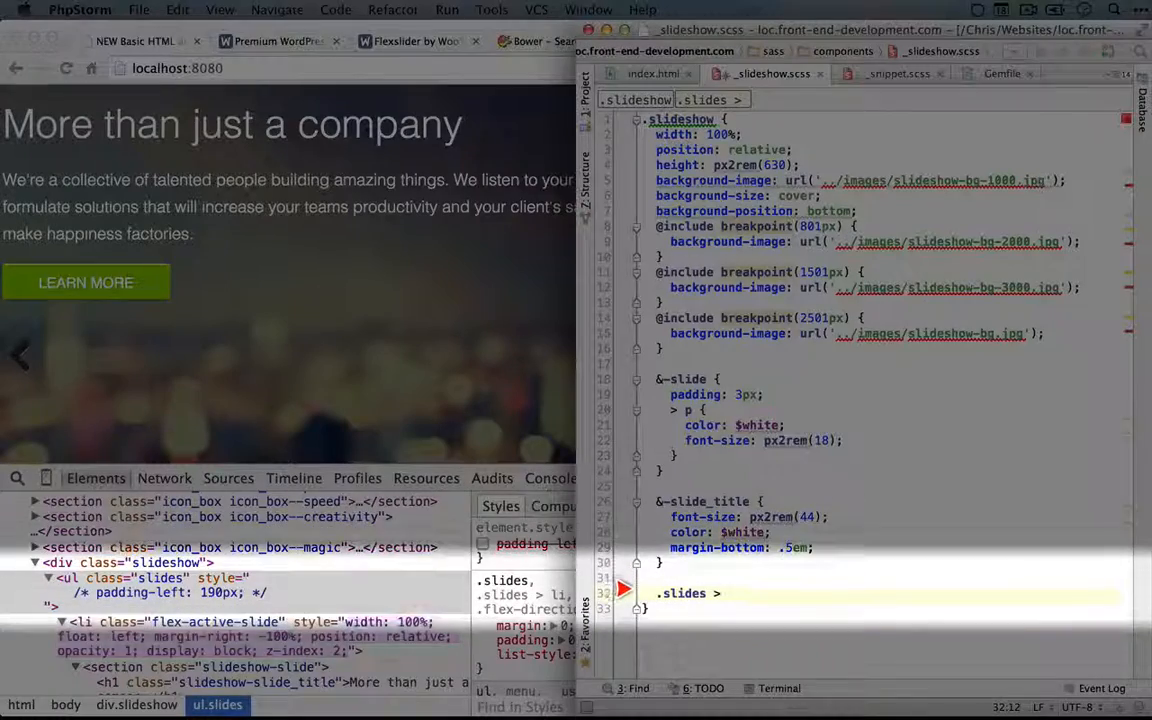
{"action": "type", "text": "p"}
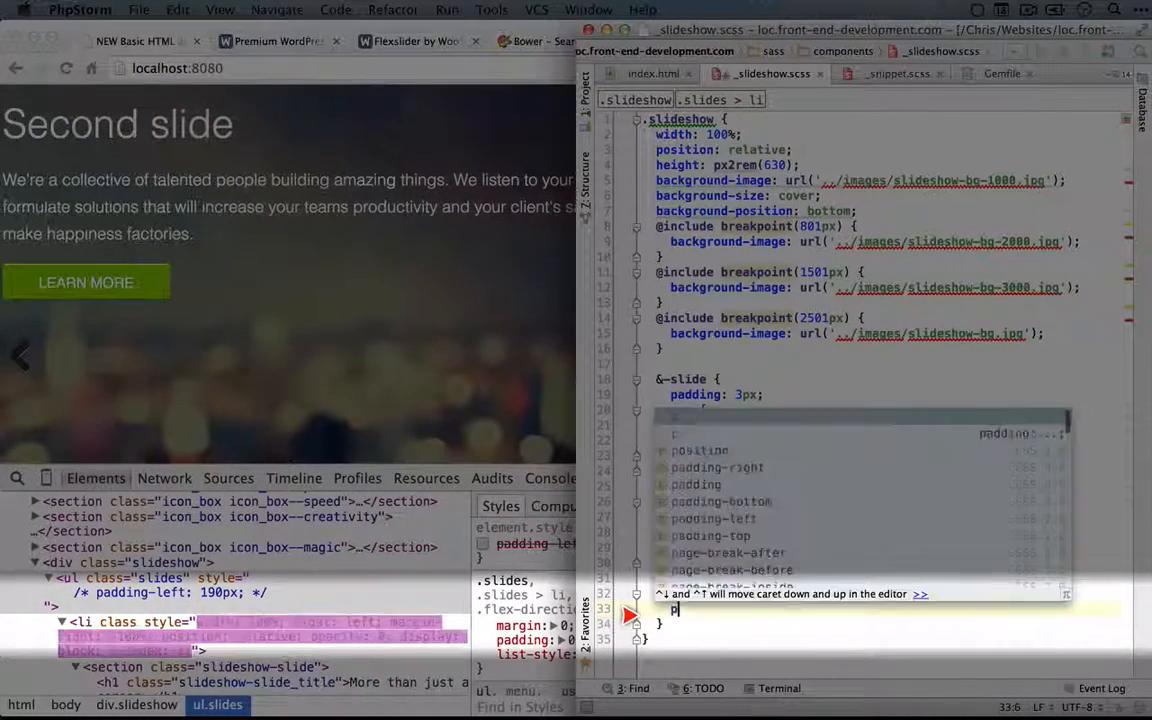